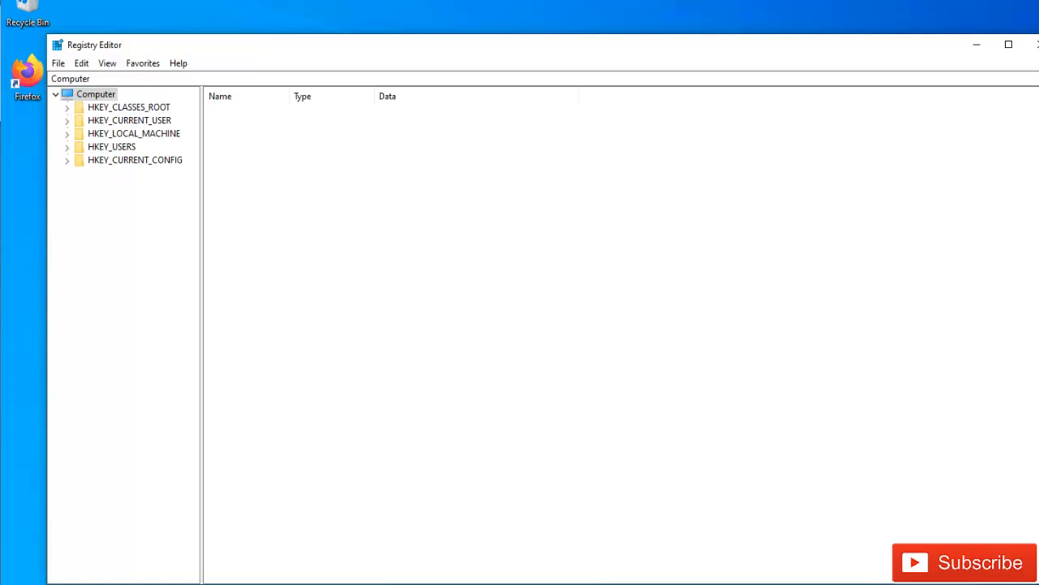
pyautogui.moveTo(479, 228)
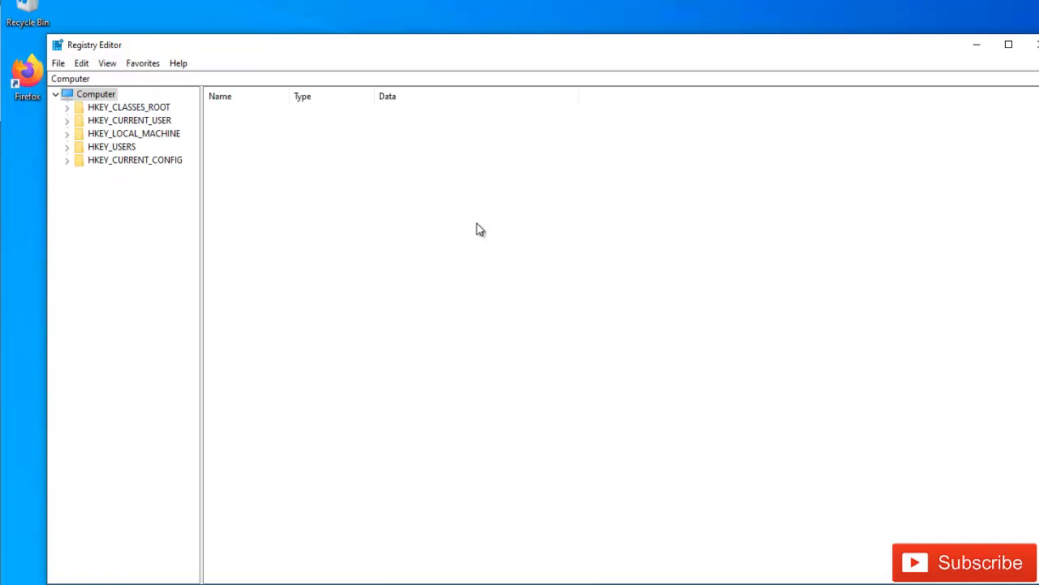
pyautogui.moveTo(132, 98)
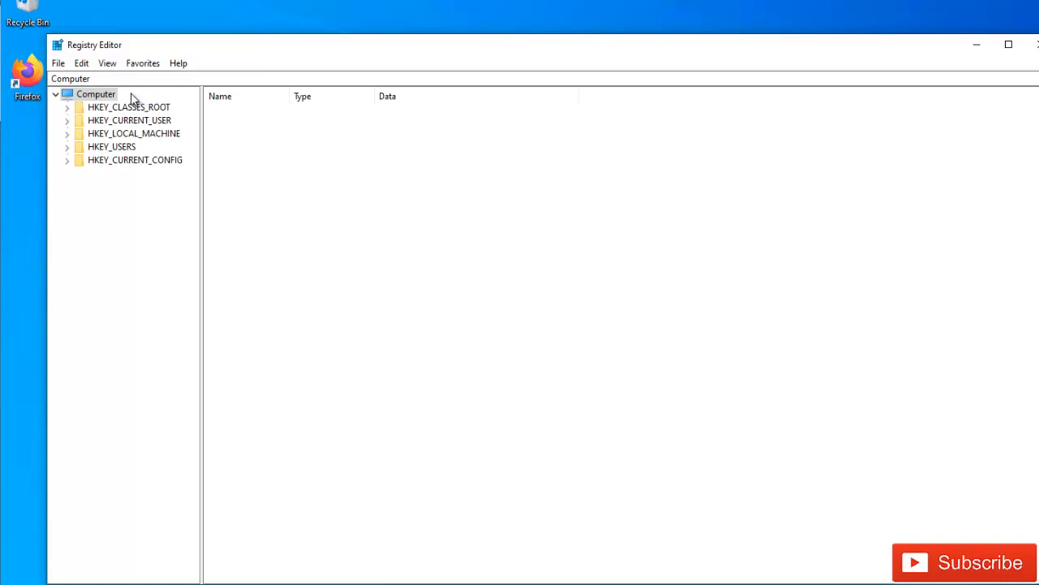
pyautogui.moveTo(120, 143)
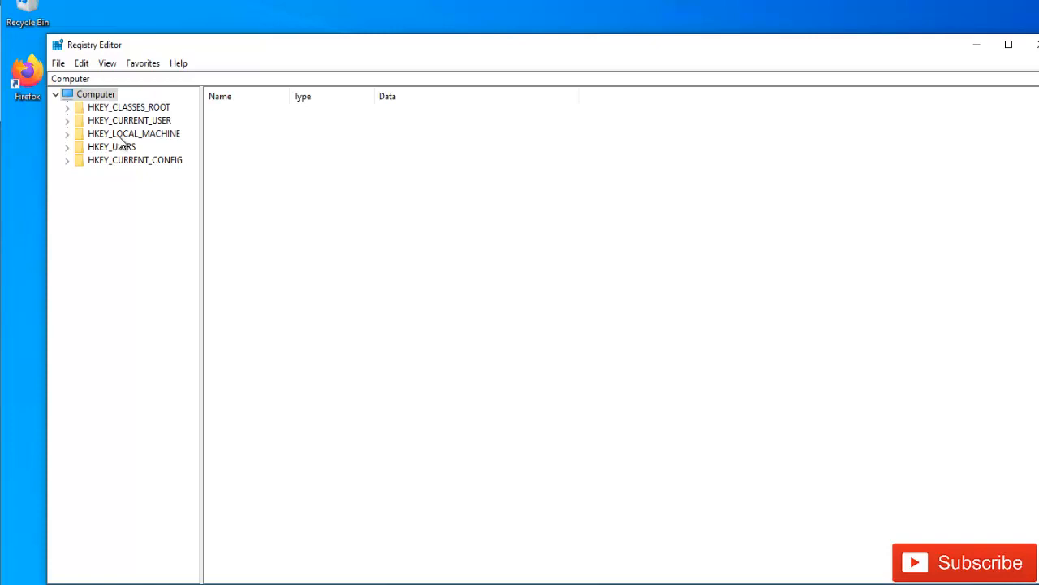
pyautogui.moveTo(133, 114)
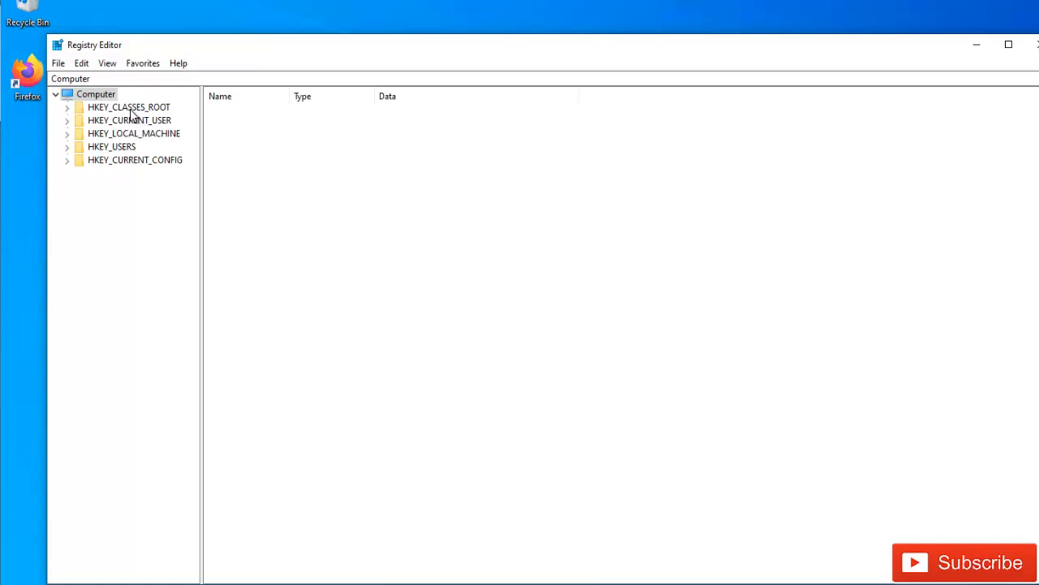
# Browse the HKEY_CLASSES_ROOT and HKEY_LOCAL_MACHINE hives and abandon a first export attempt without saving
pyautogui.click(128, 107)
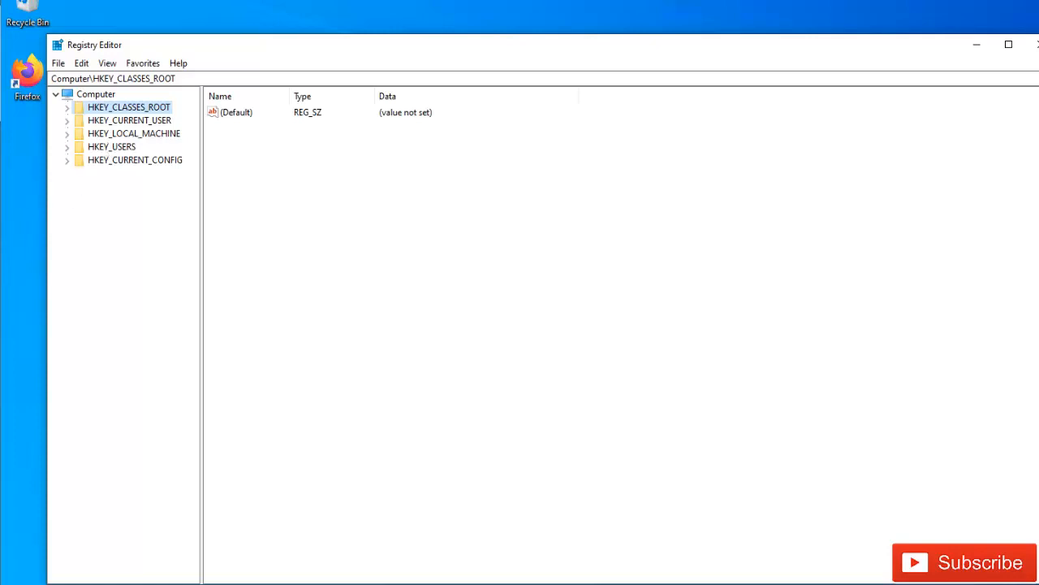
pyautogui.click(133, 133)
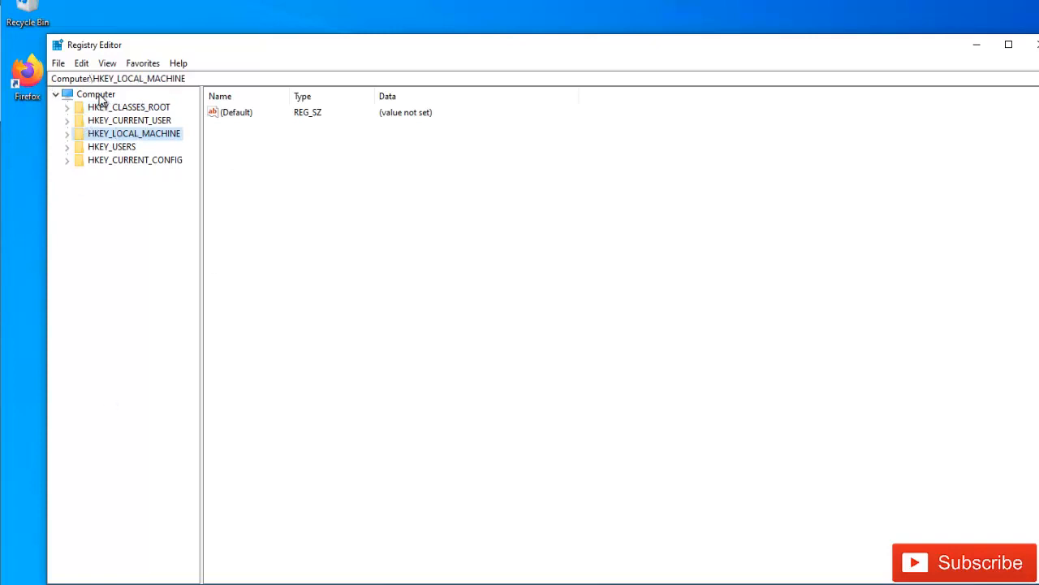
pyautogui.click(96, 92)
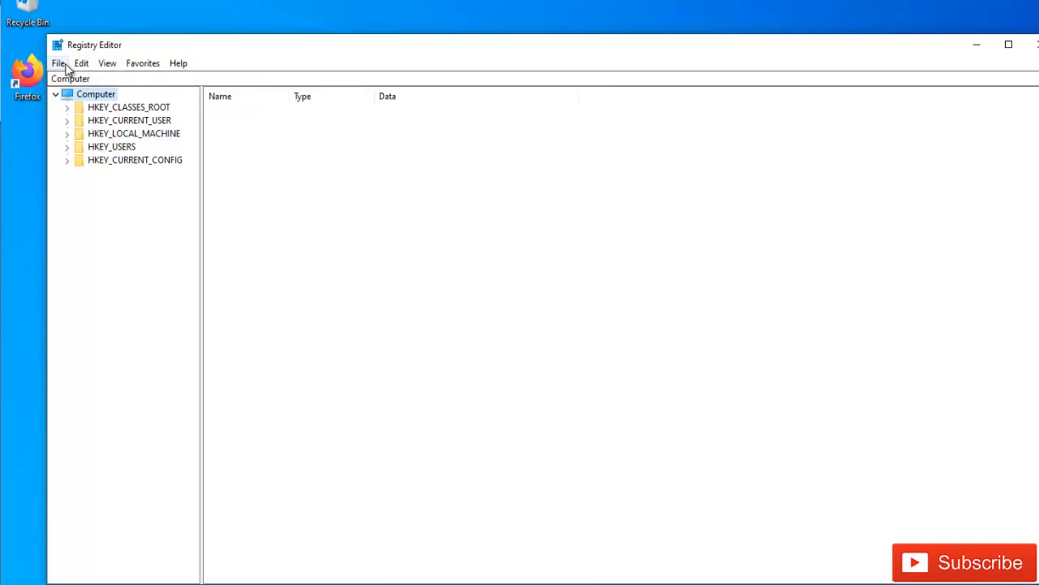
pyautogui.click(59, 61)
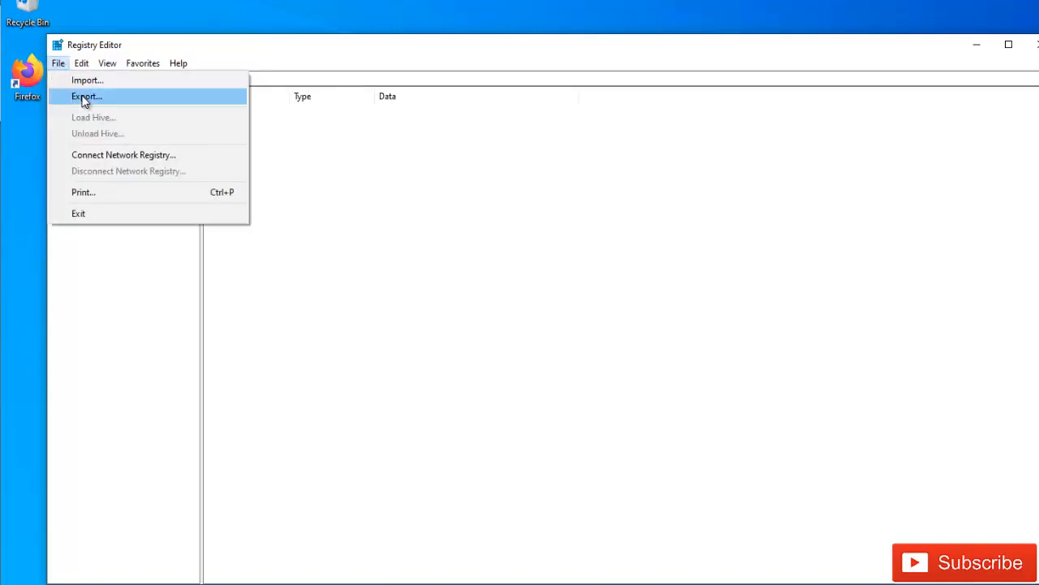
pyautogui.click(86, 96)
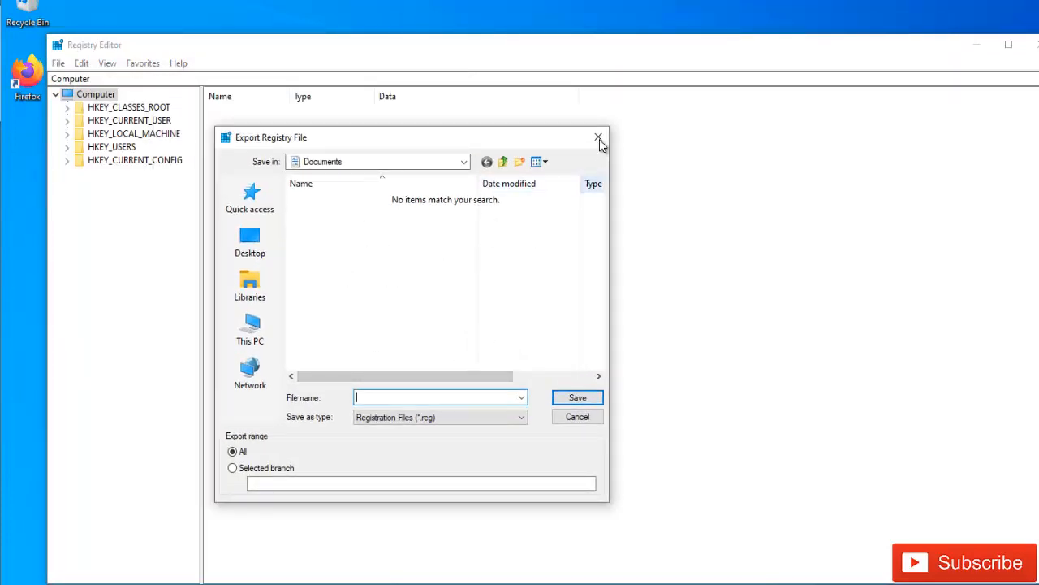
pyautogui.click(598, 136)
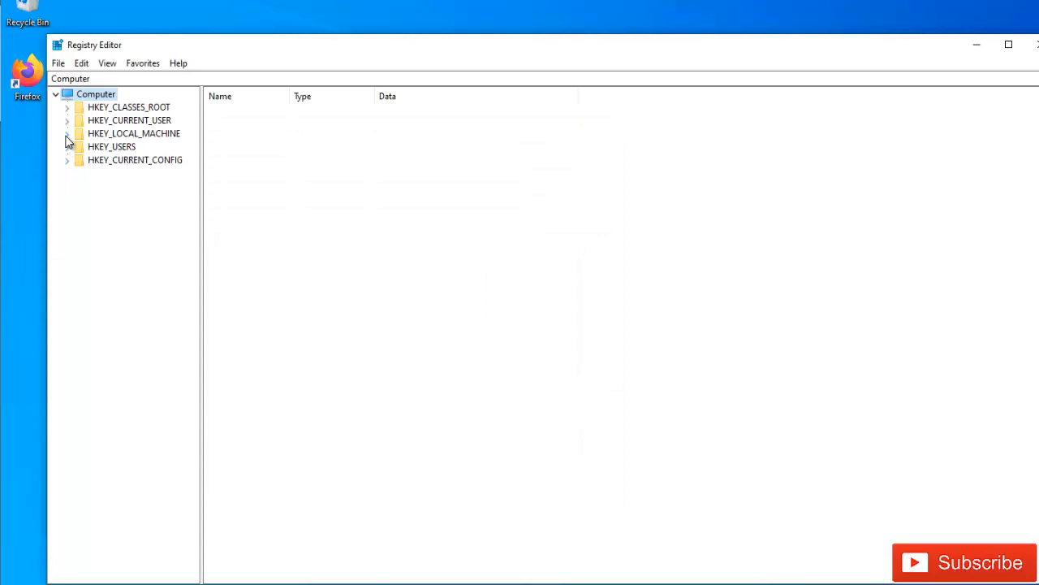
# Export HKEY_LOCAL_MACHINE\SOFTWARE\Policies to a Kelvin-Polices .reg file in Documents
pyautogui.click(67, 133)
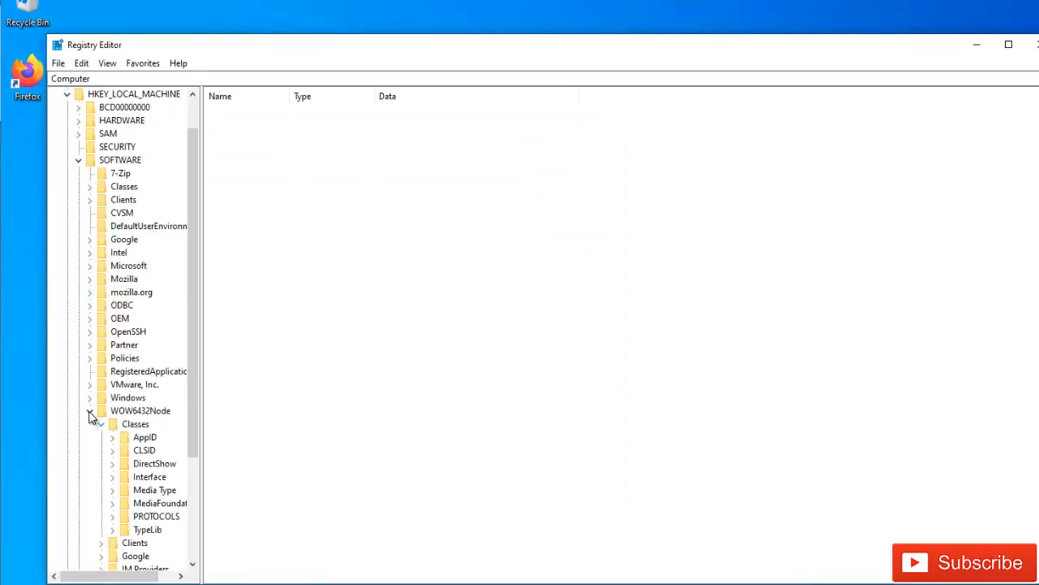
pyautogui.click(89, 410)
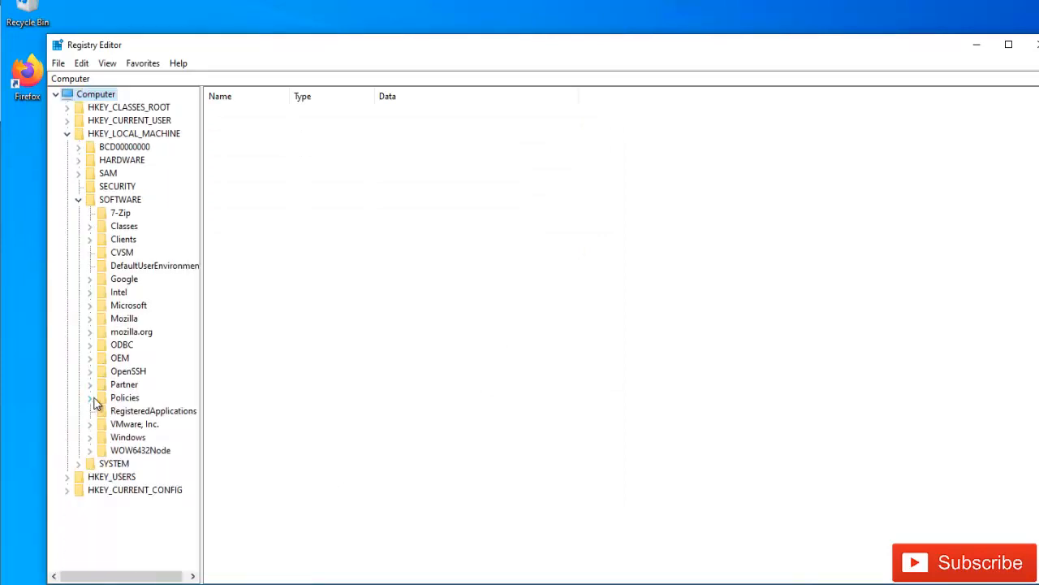
pyautogui.click(90, 397)
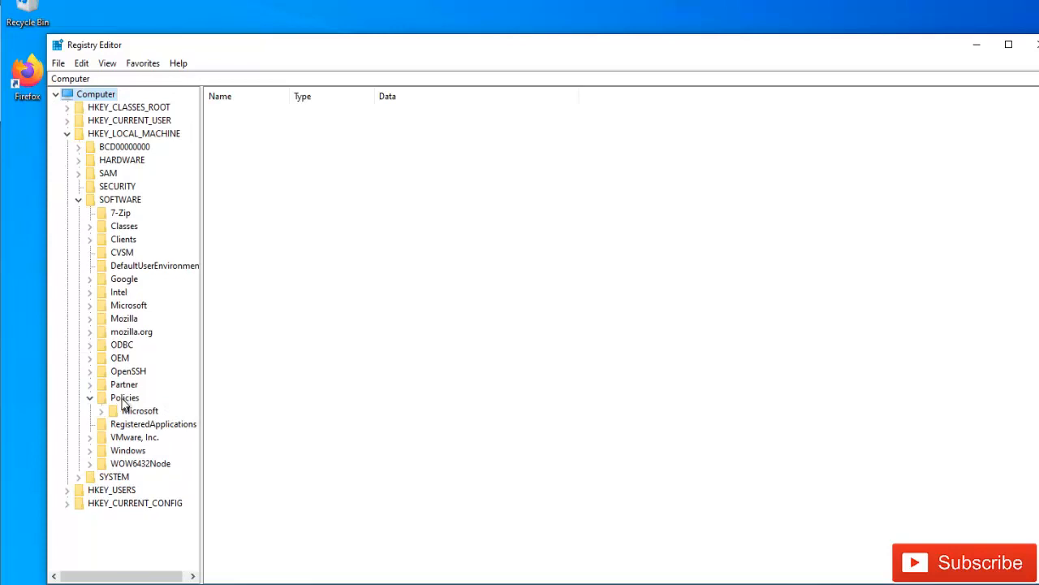
pyautogui.rightClick(124, 396)
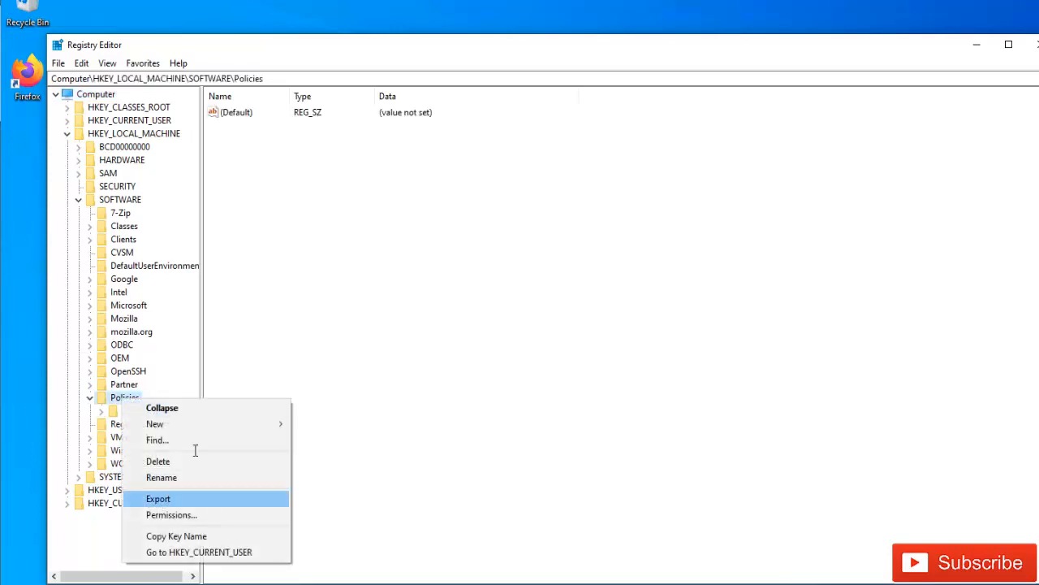
pyautogui.click(157, 498)
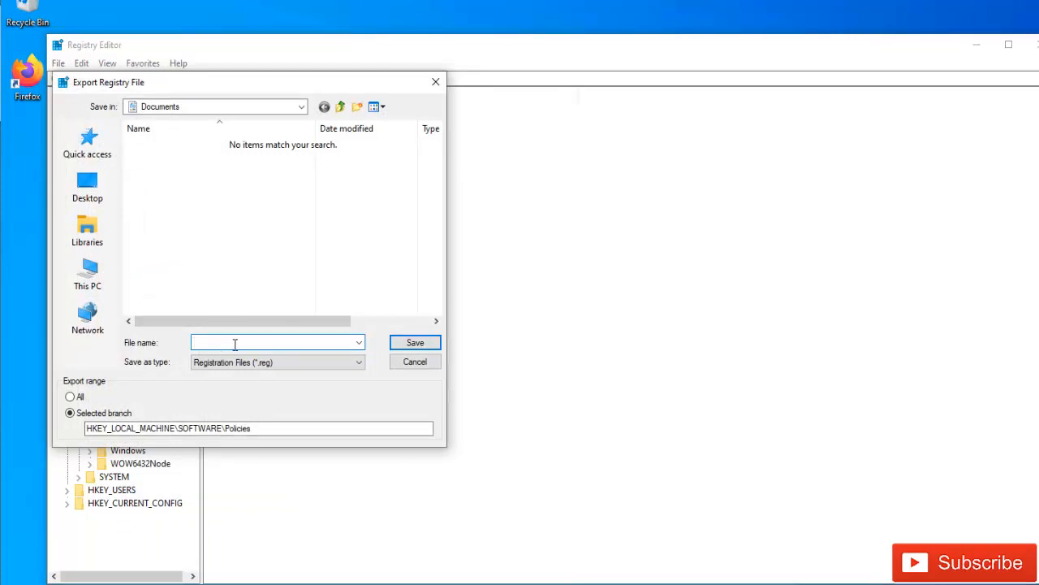
pyautogui.write('Kelvin-Polices')
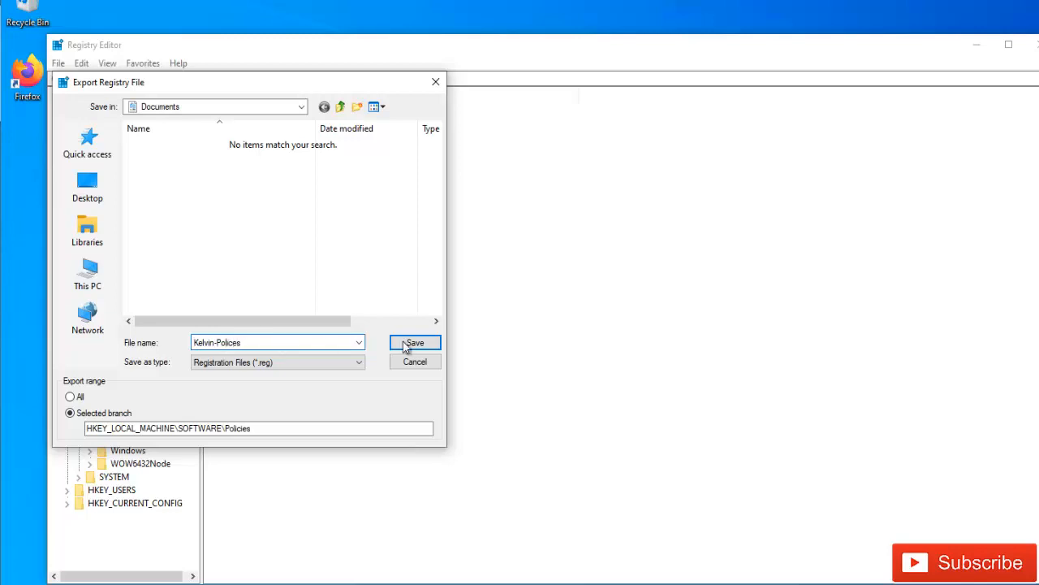
pyautogui.click(414, 341)
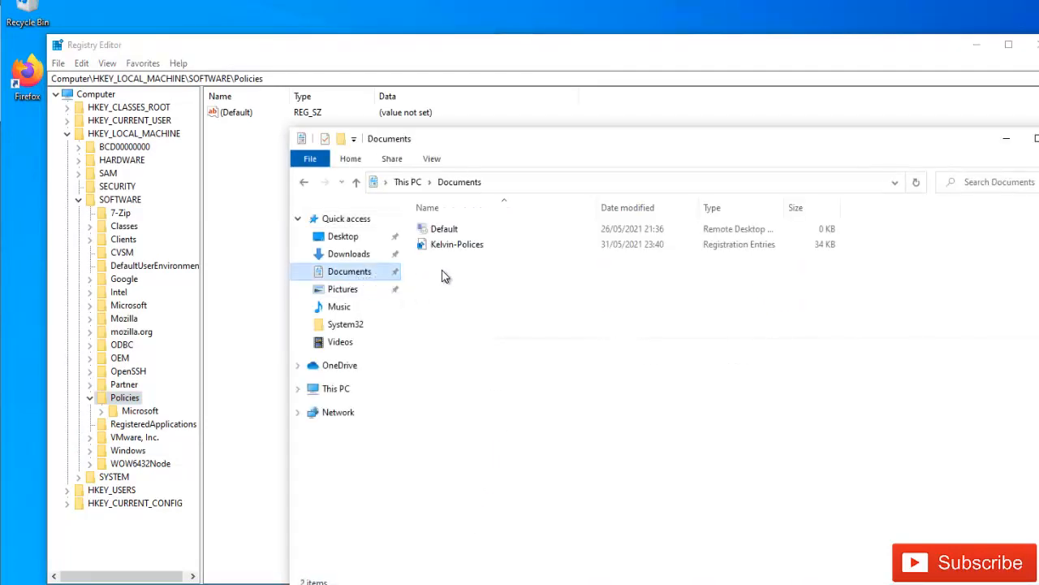
# Check the saved Kelvin-Polices backup listed in the Documents folder
pyautogui.click(457, 243)
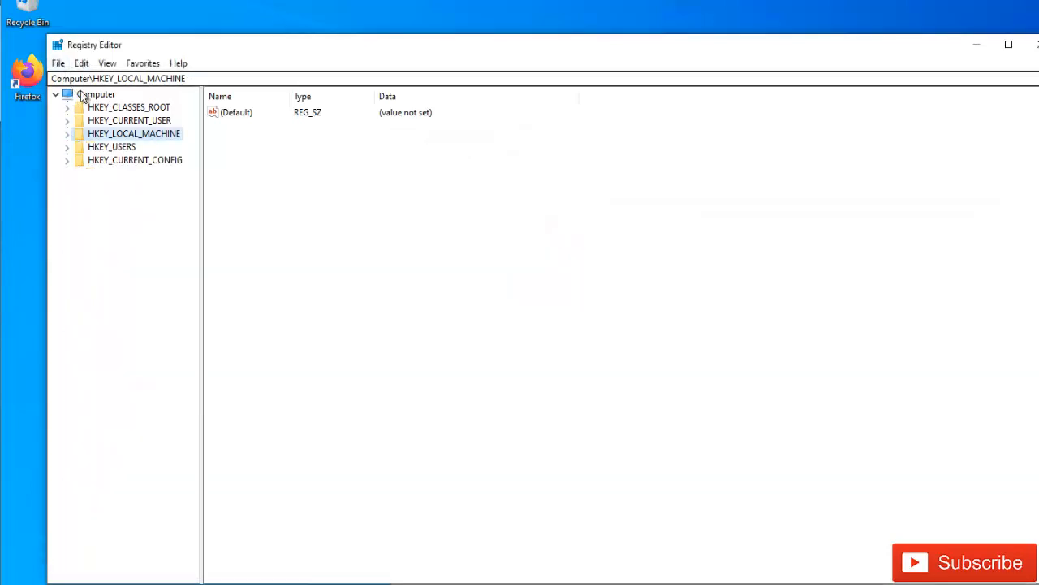
# Export the whole registry (range All) to a Kelvin-Reg .reg file in Documents
pyautogui.click(59, 62)
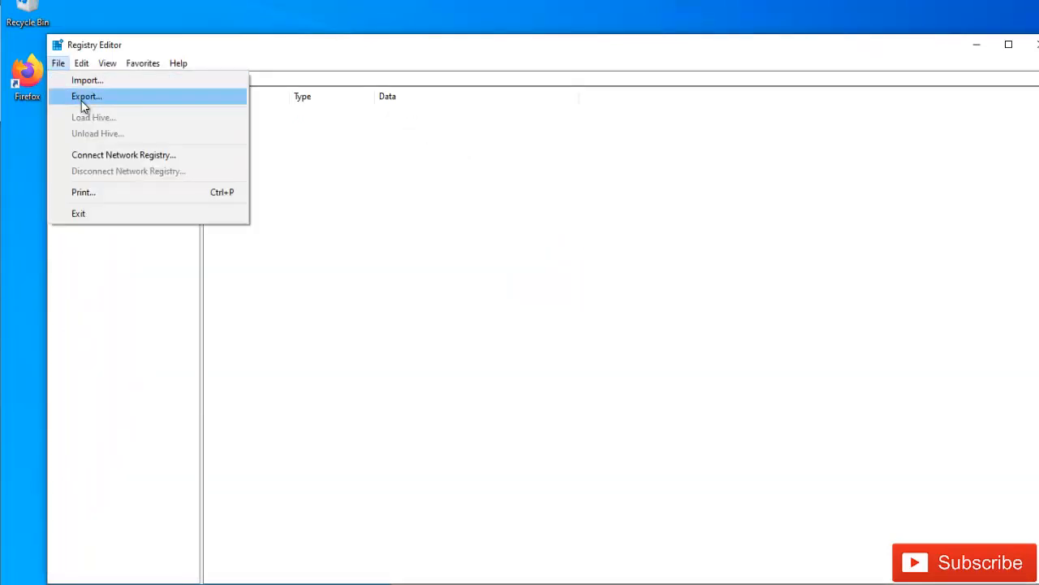
pyautogui.click(86, 96)
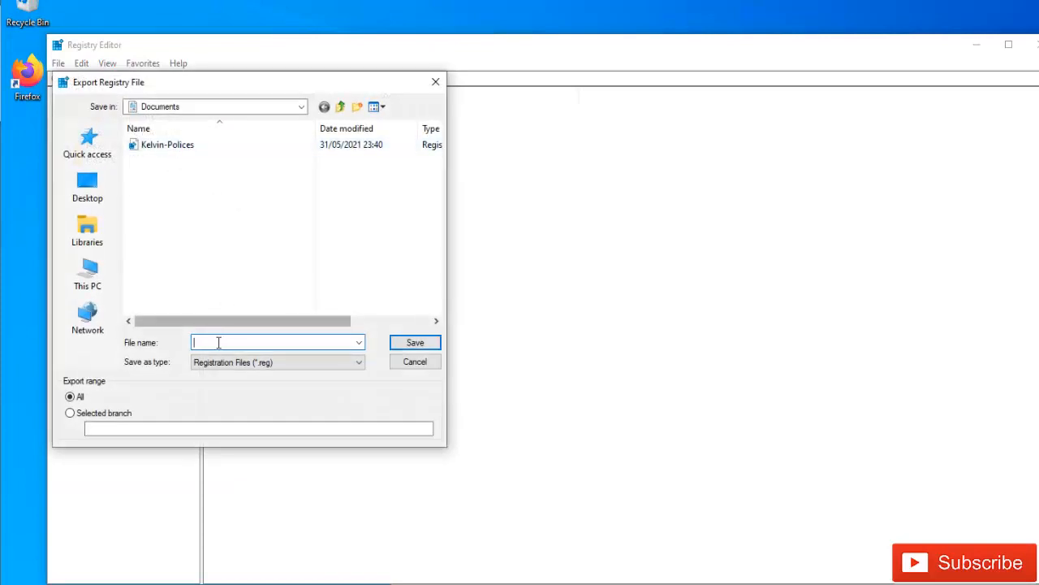
pyautogui.write('Kelvin-Re')
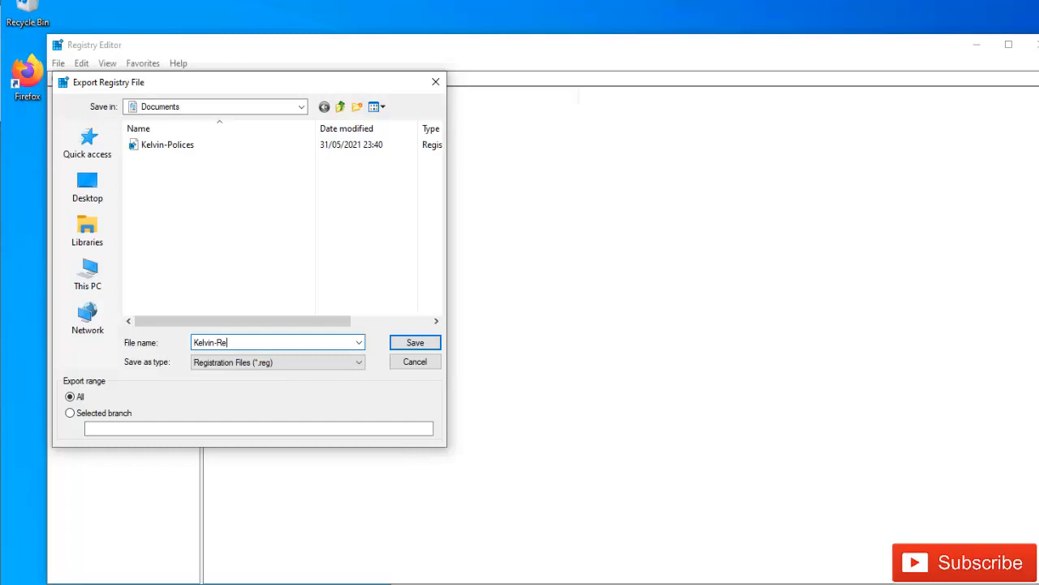
pyautogui.click(414, 342)
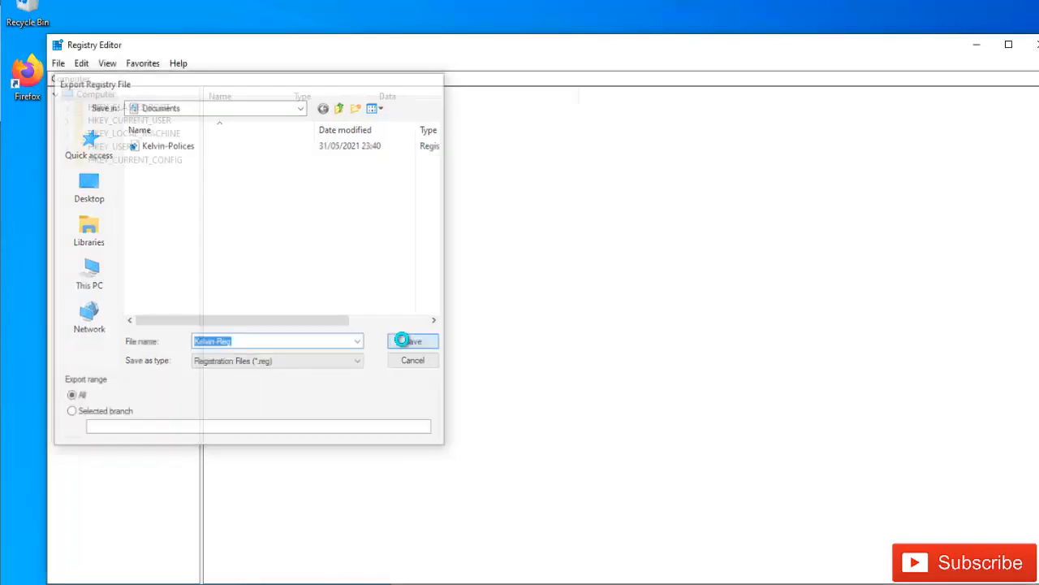
pyautogui.click(412, 341)
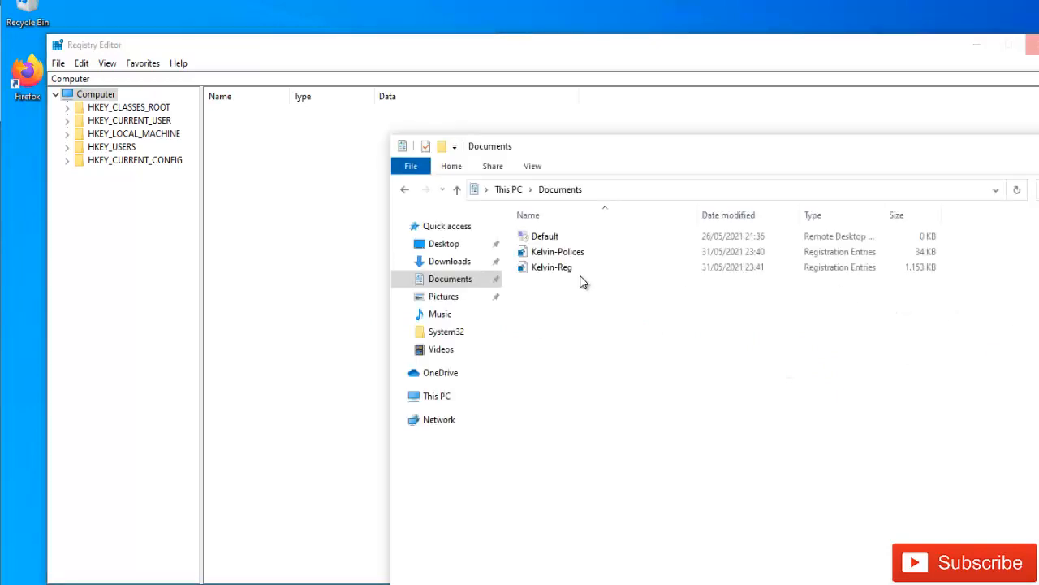
# Watch Kelvin-Reg grow until it settles near 287 MB, then select Kelvin-Polices
pyautogui.click(552, 267)
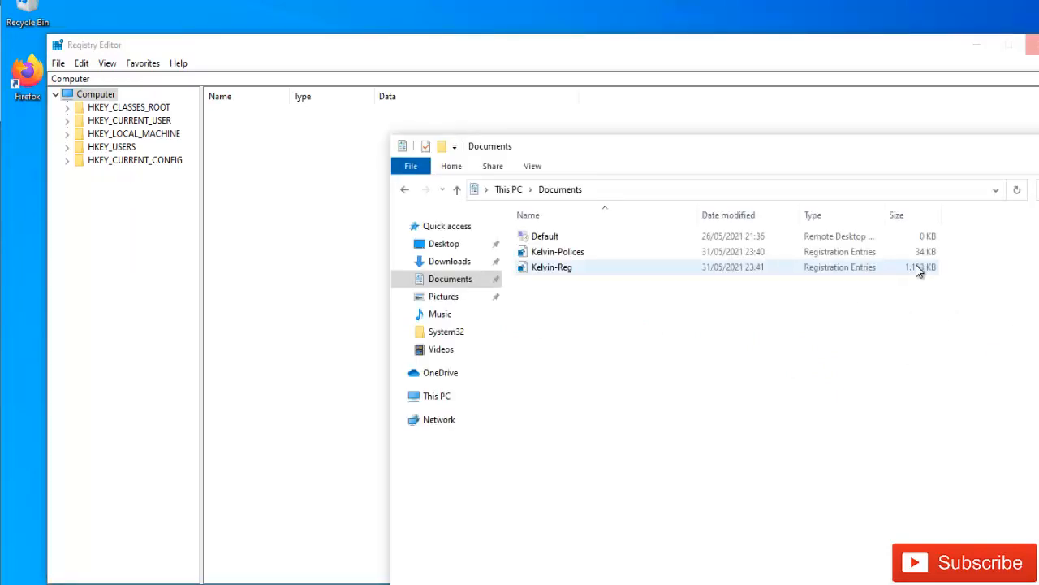
pyautogui.click(552, 267)
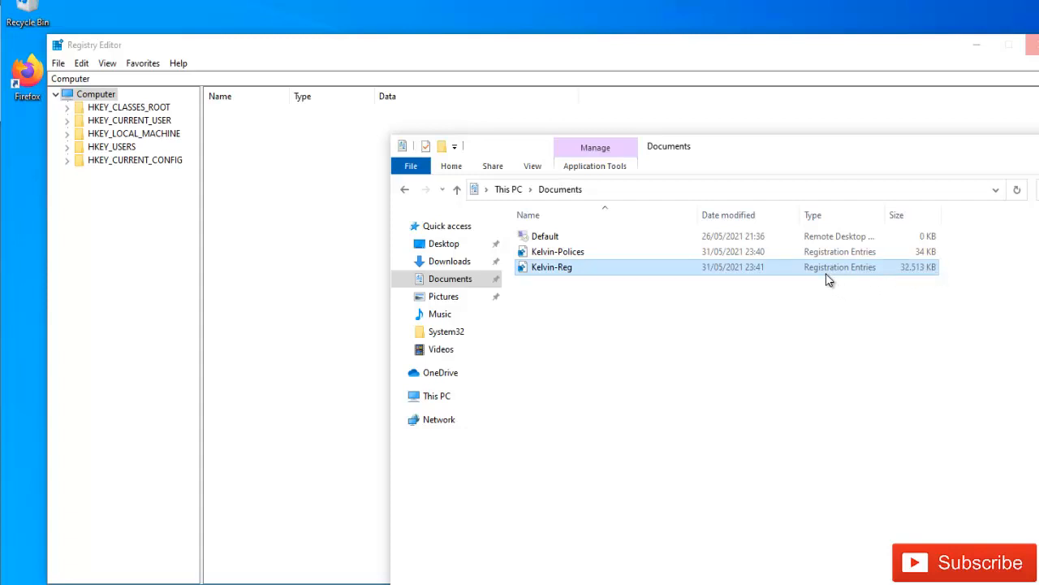
pyautogui.moveTo(739, 341)
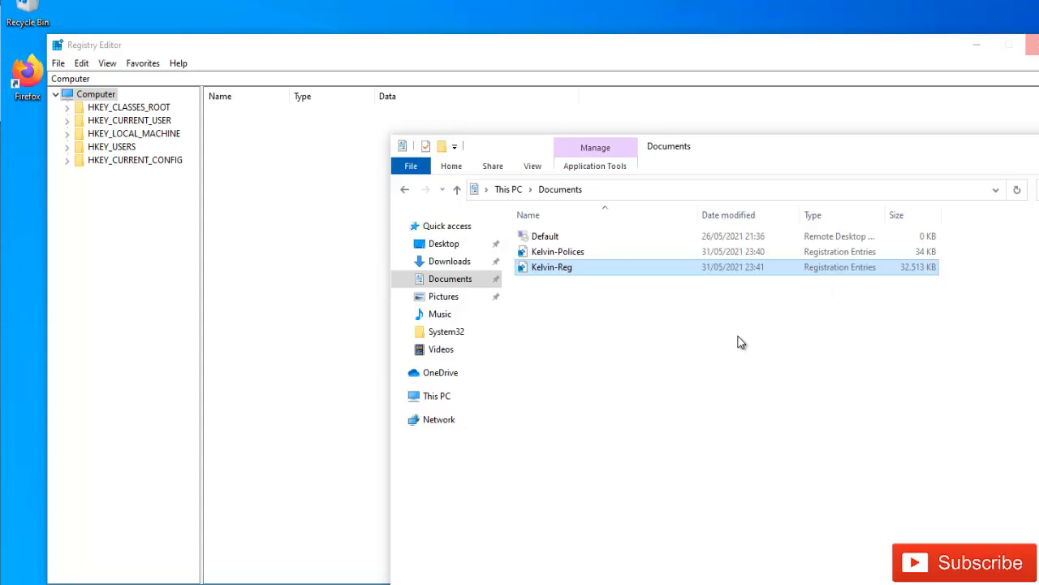
pyautogui.moveTo(497, 263)
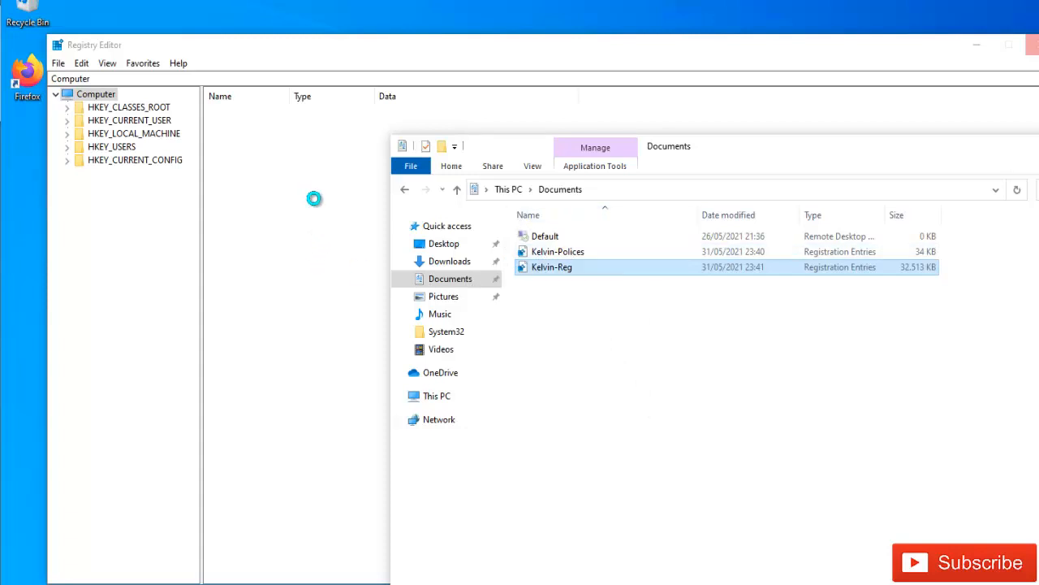
pyautogui.moveTo(297, 203)
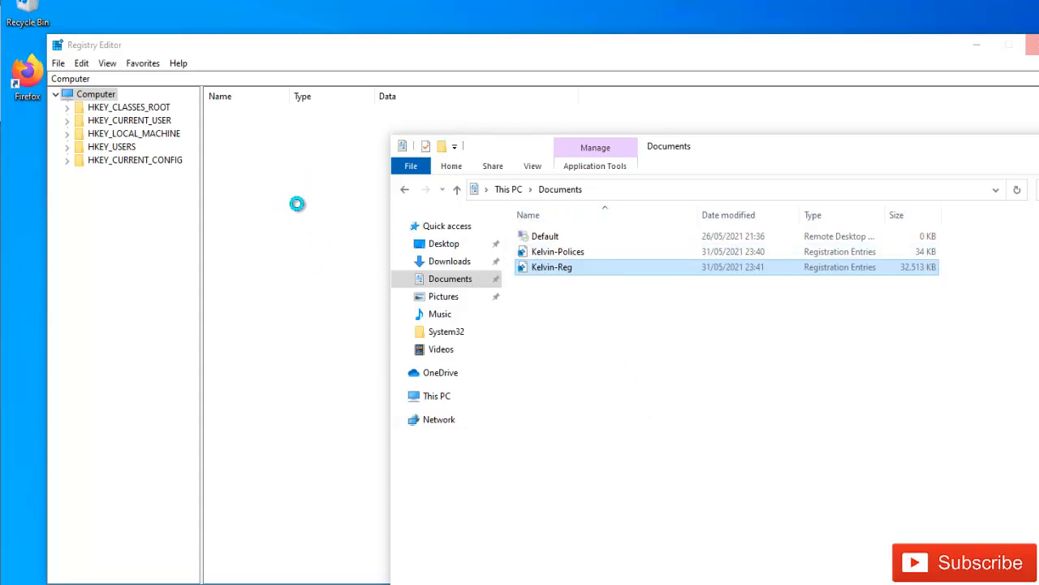
pyautogui.moveTo(1033, 189)
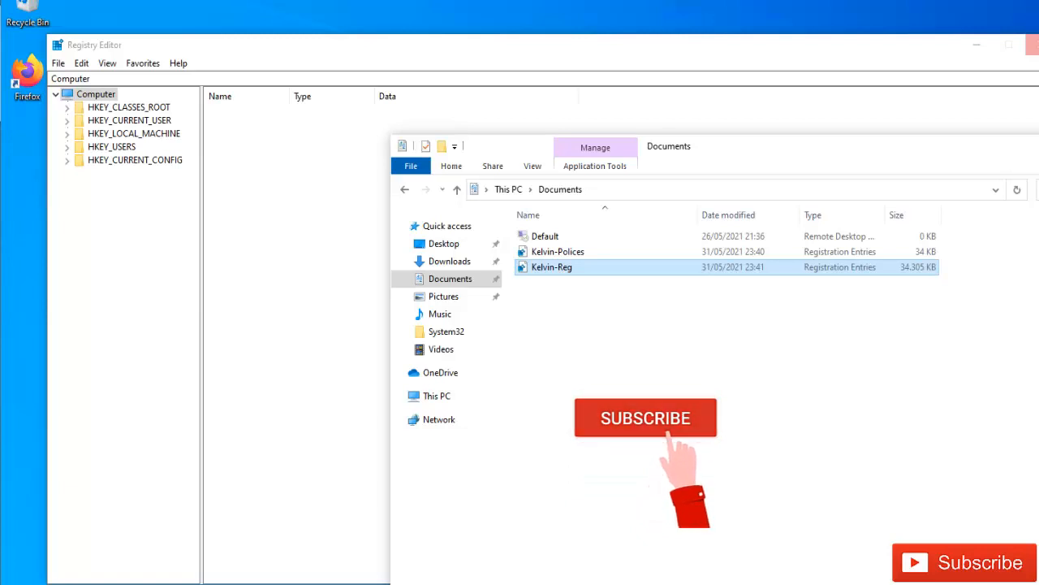
pyautogui.click(646, 417)
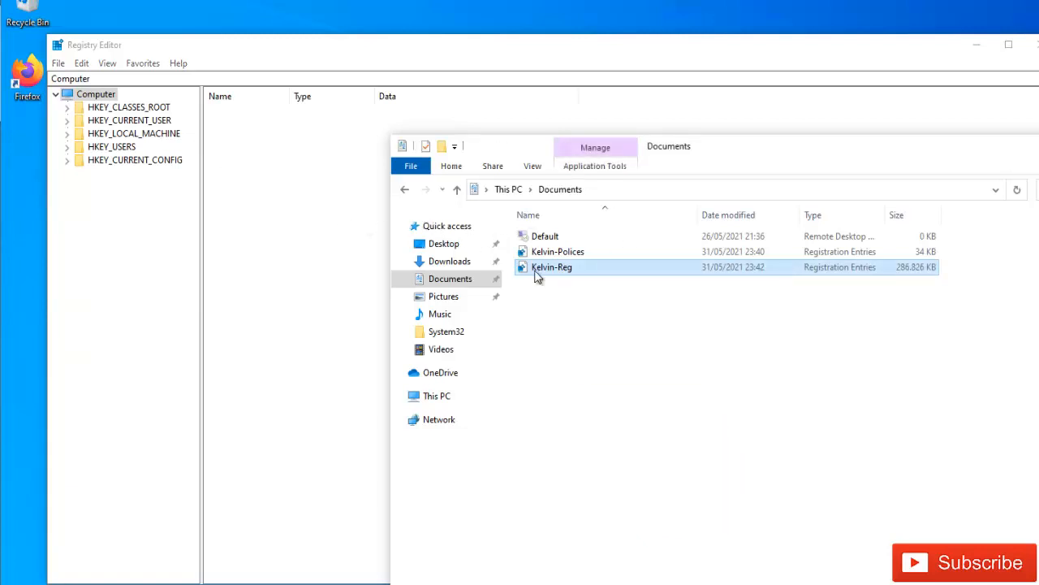
pyautogui.moveTo(913, 273)
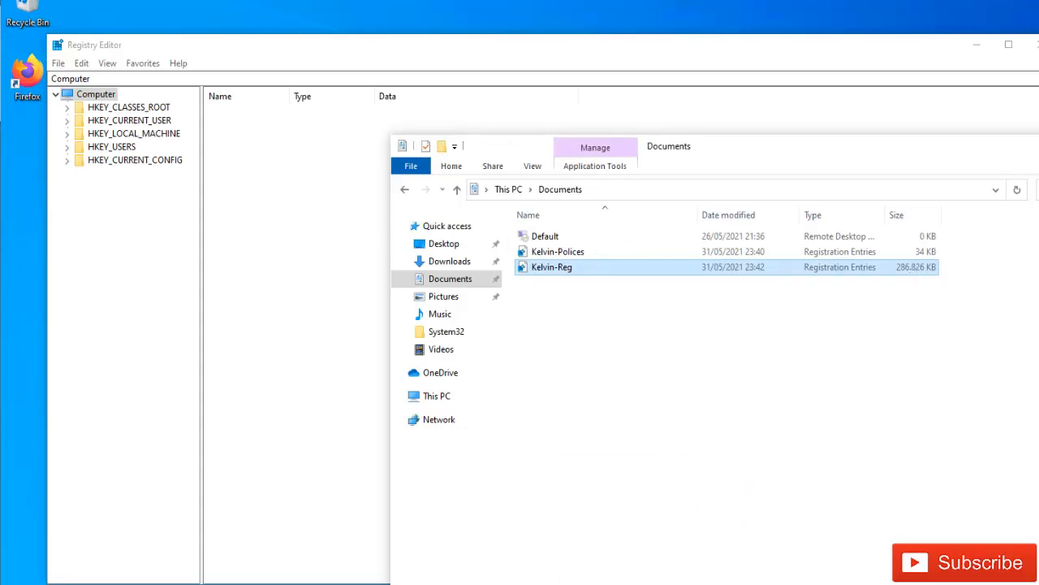
pyautogui.click(559, 250)
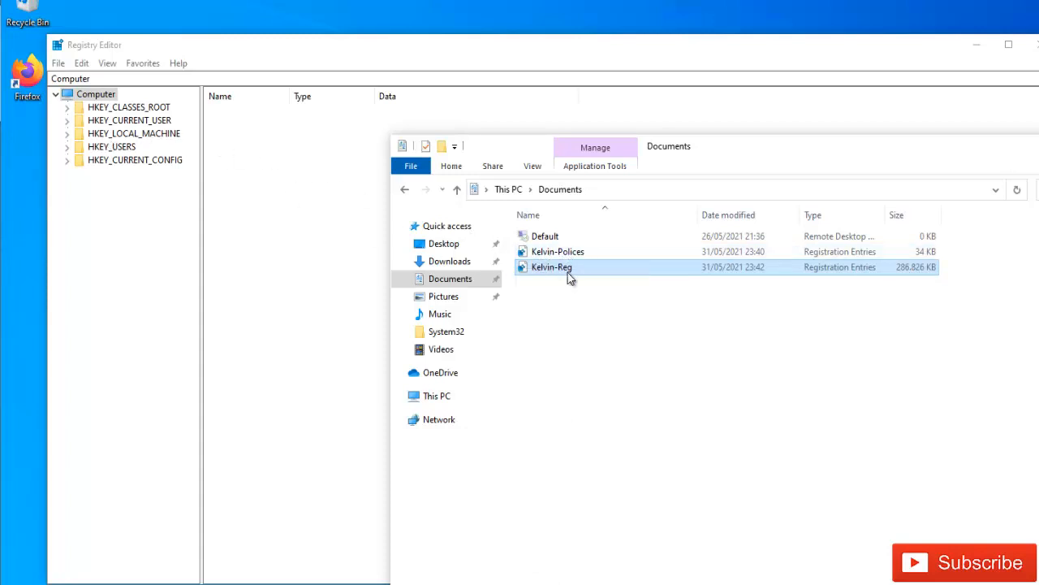
pyautogui.click(559, 250)
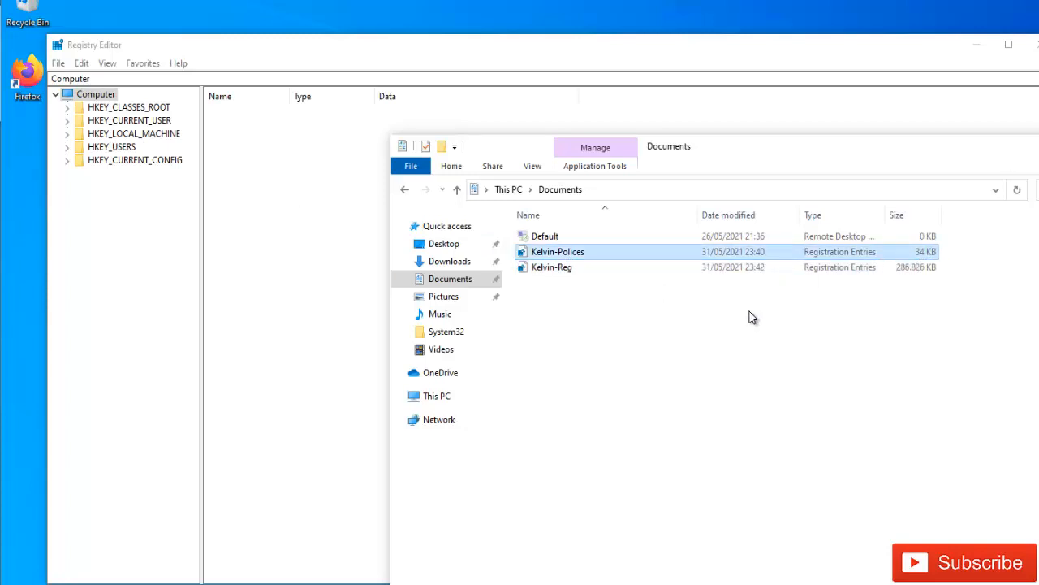
pyautogui.moveTo(838, 269)
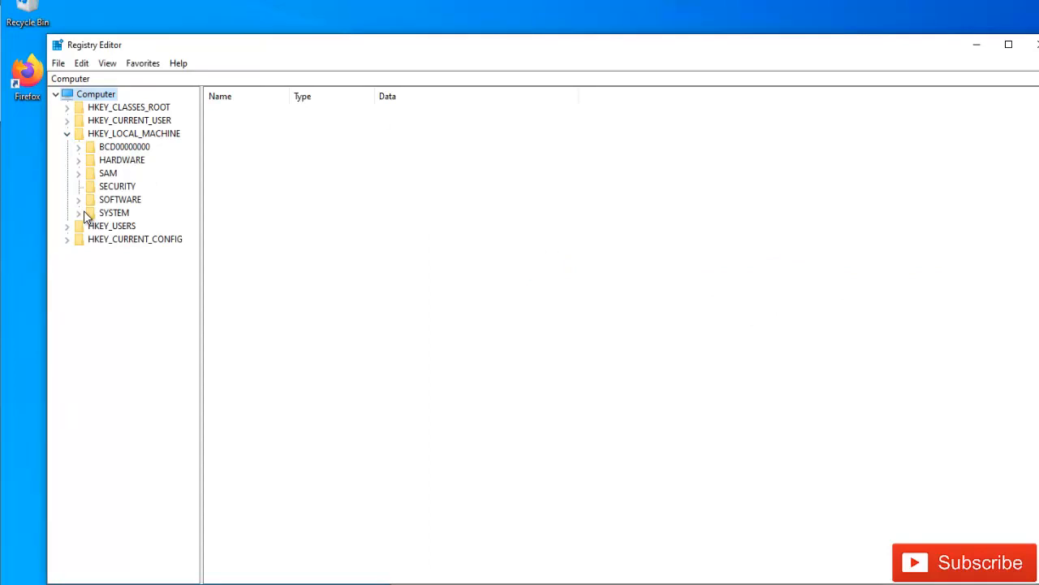
# Delete the Peernet and PeerDist keys under SOFTWARE\Policies\Microsoft, confirming each removal
pyautogui.click(78, 198)
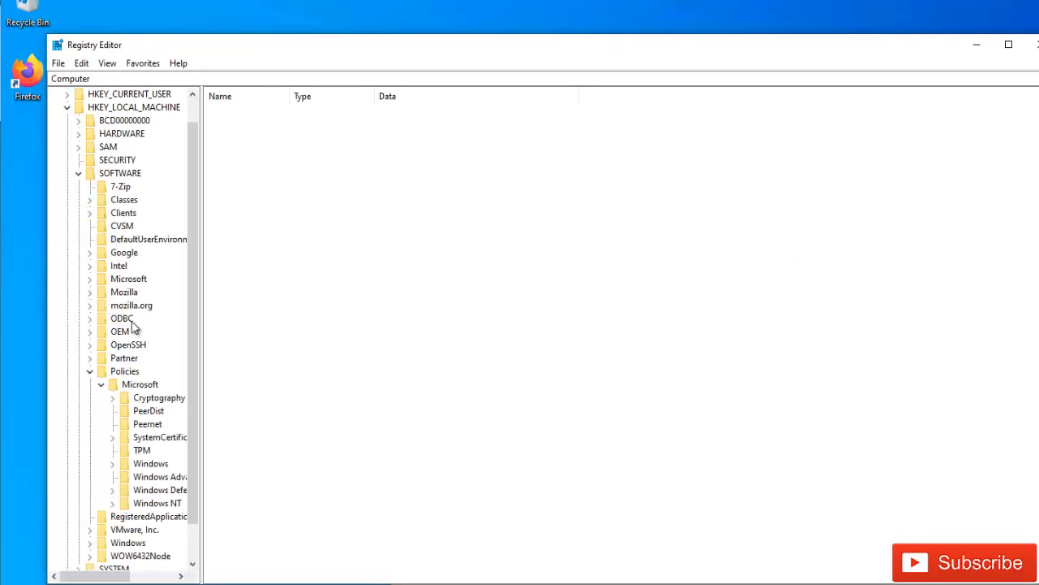
pyautogui.moveTo(134, 389)
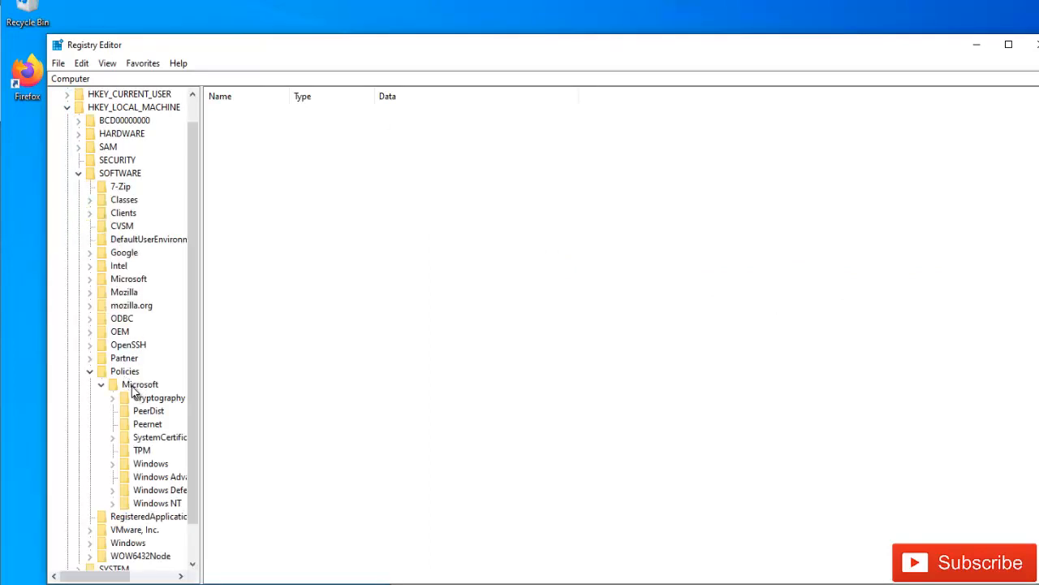
pyautogui.rightClick(148, 422)
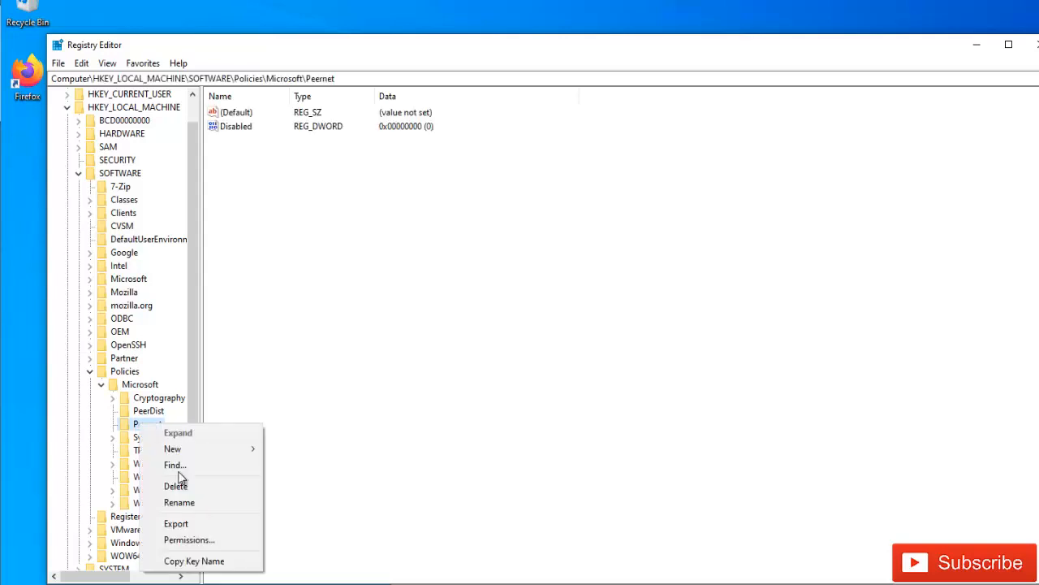
pyautogui.click(176, 486)
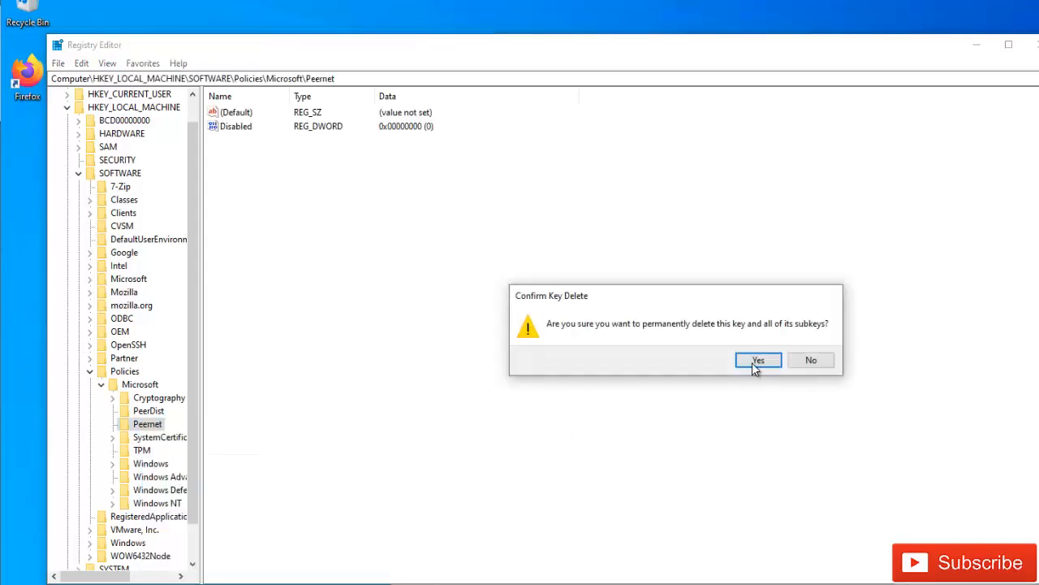
pyautogui.click(757, 360)
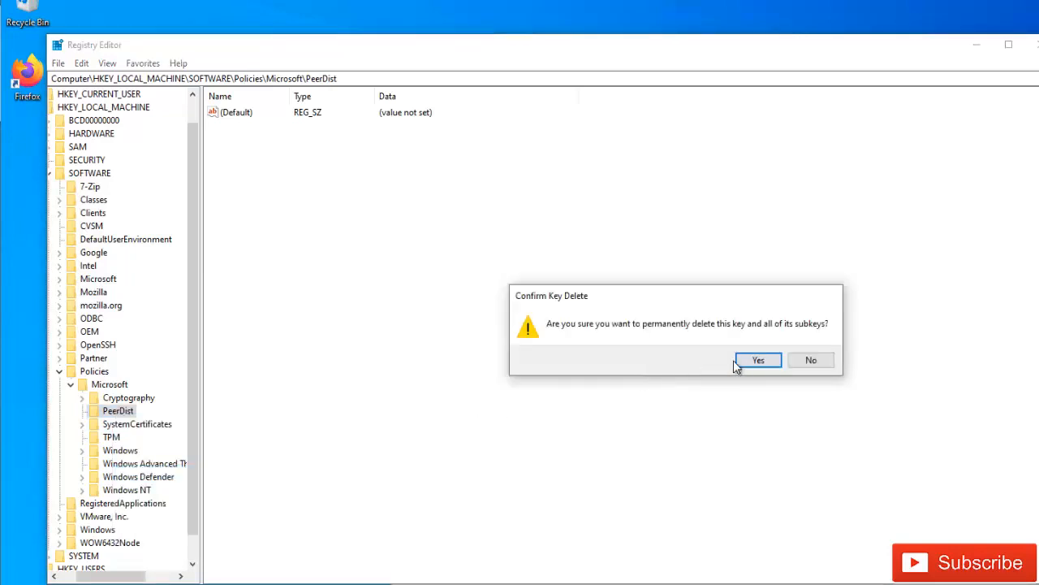
pyautogui.click(757, 360)
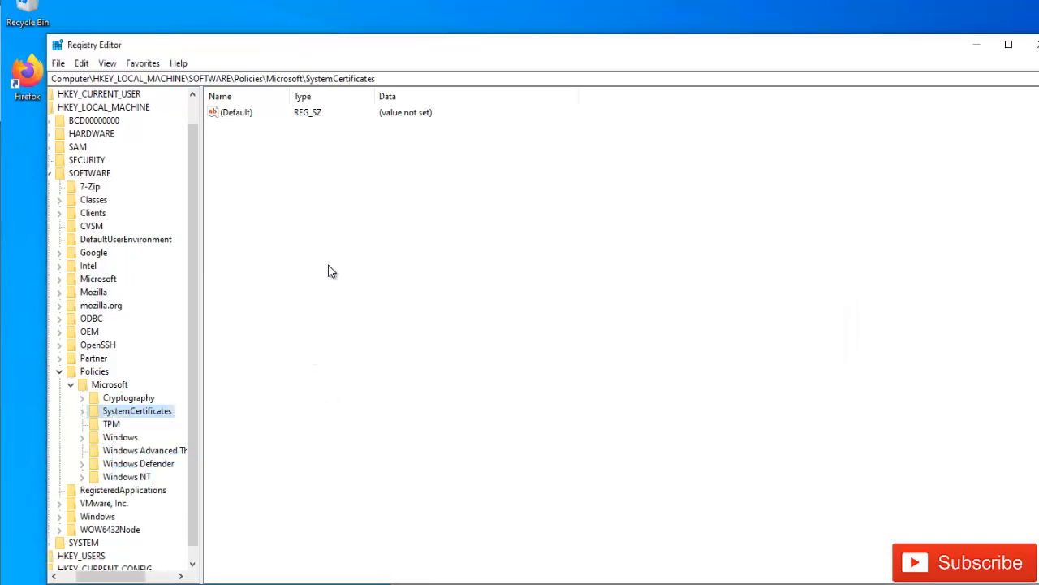
pyautogui.moveTo(182, 523)
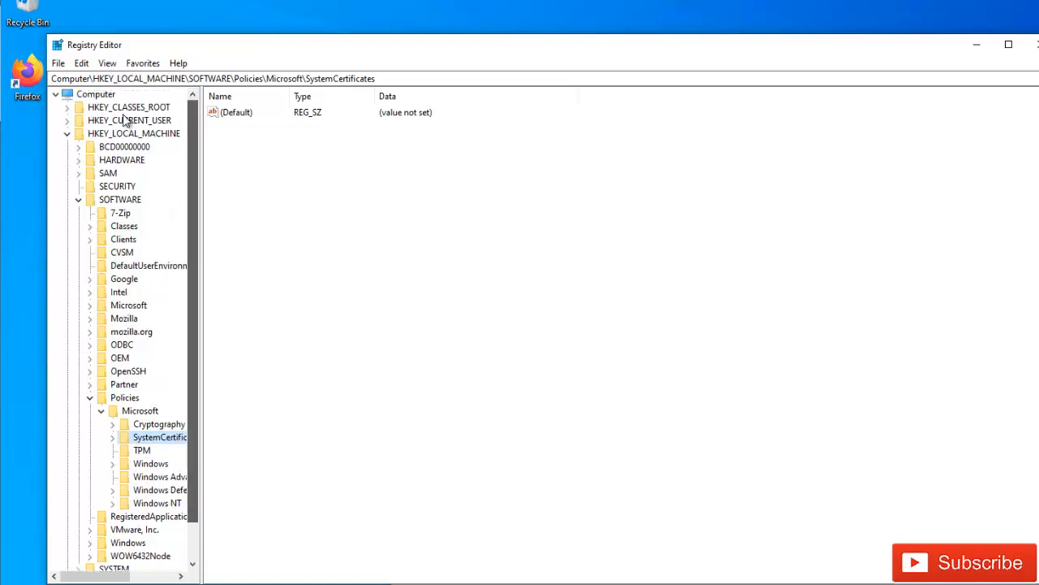
# Import Kelvin-Polices.reg from Documents to restore its keys and values
pyautogui.click(58, 62)
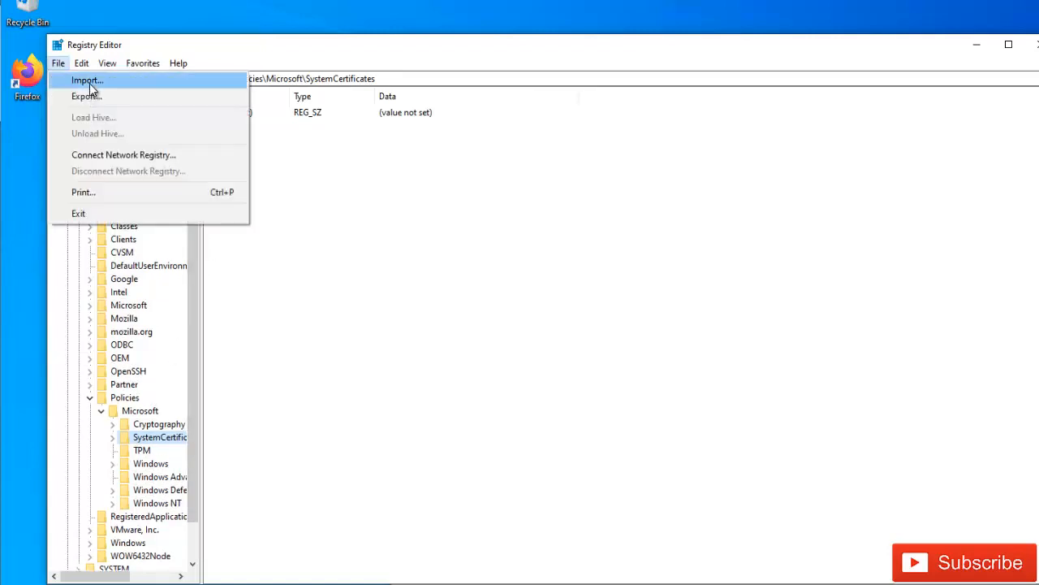
pyautogui.click(87, 79)
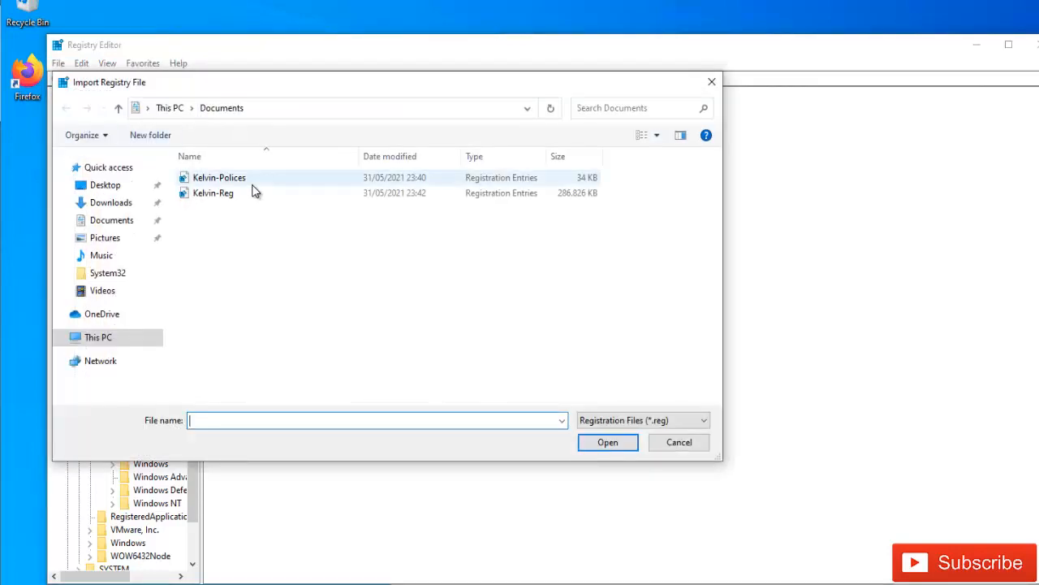
pyautogui.click(219, 177)
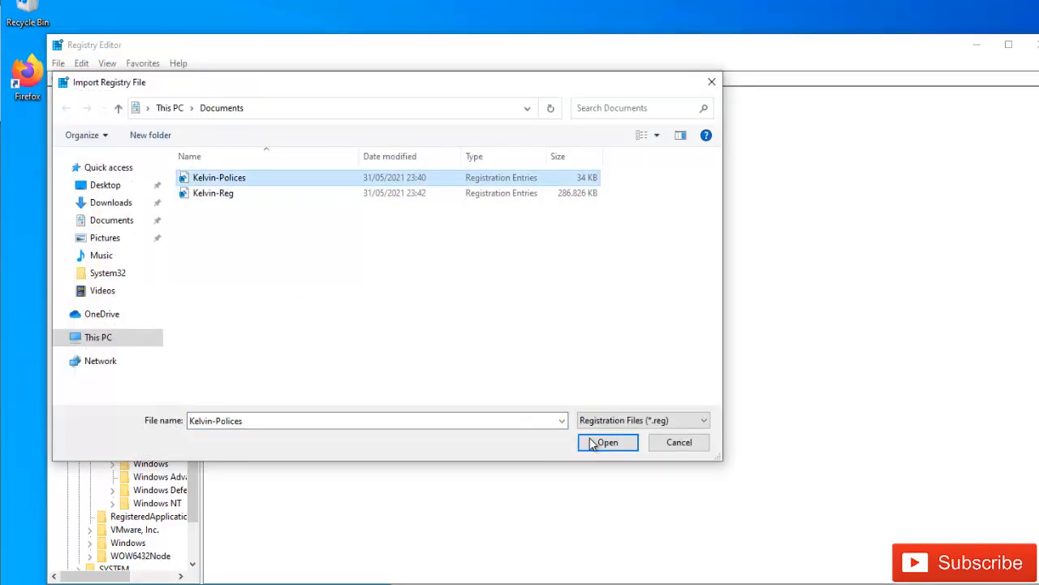
pyautogui.click(606, 442)
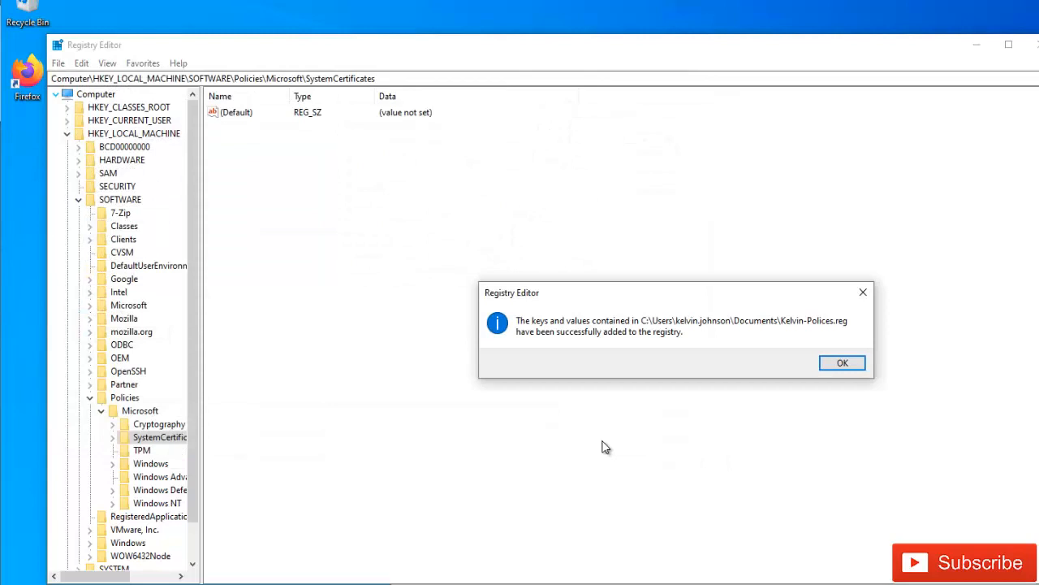
# Acknowledge the import success and view the restored Peernet and PeerDist keys, Peernet with its Disabled value
pyautogui.click(841, 362)
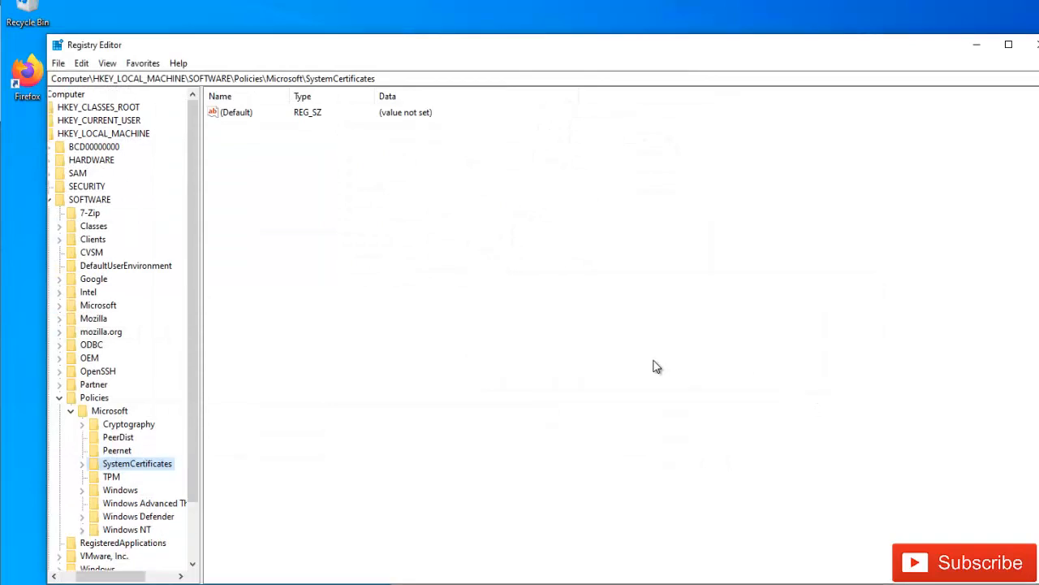
pyautogui.click(117, 450)
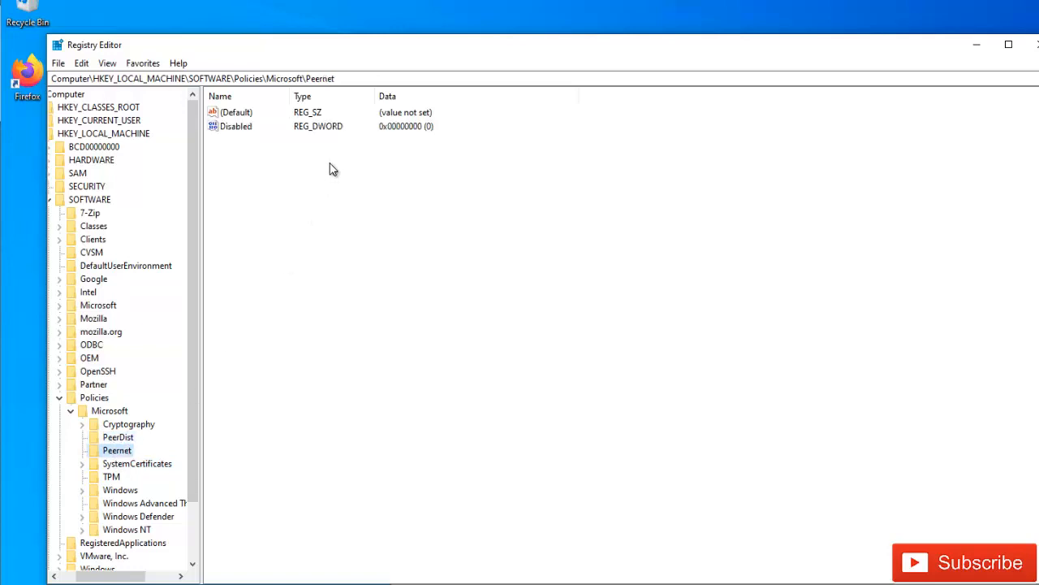
pyautogui.click(117, 437)
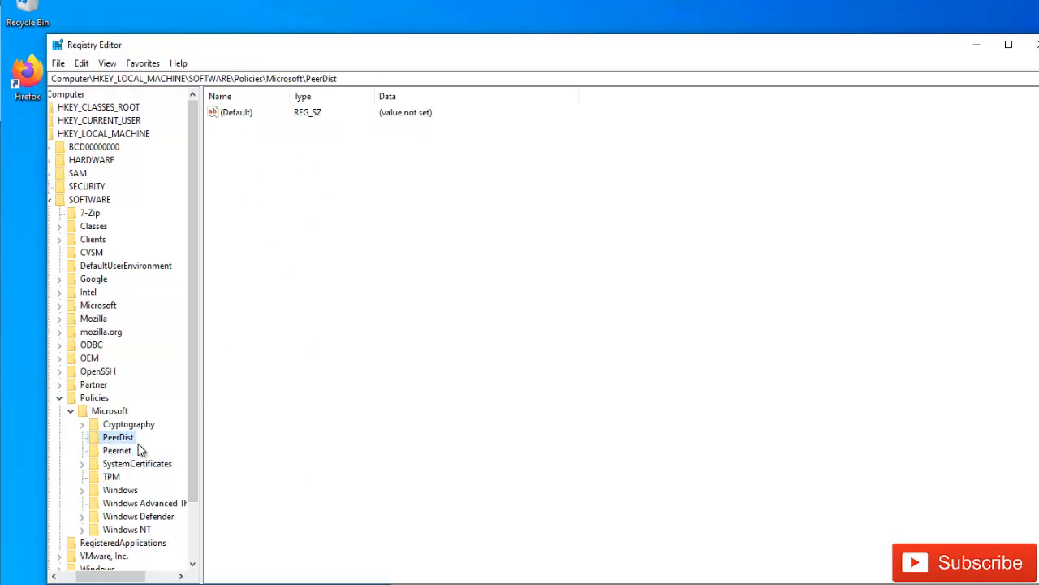